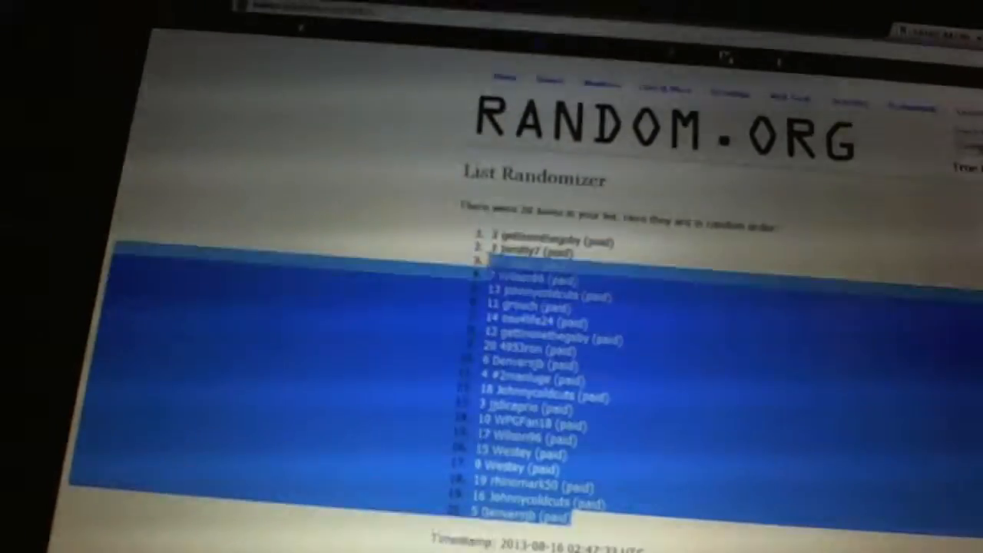
Step: Reshuffle the 20 OHL team names and paste them into column B beside the participant names
{"action": "right_click", "coordinate": [537, 246]}
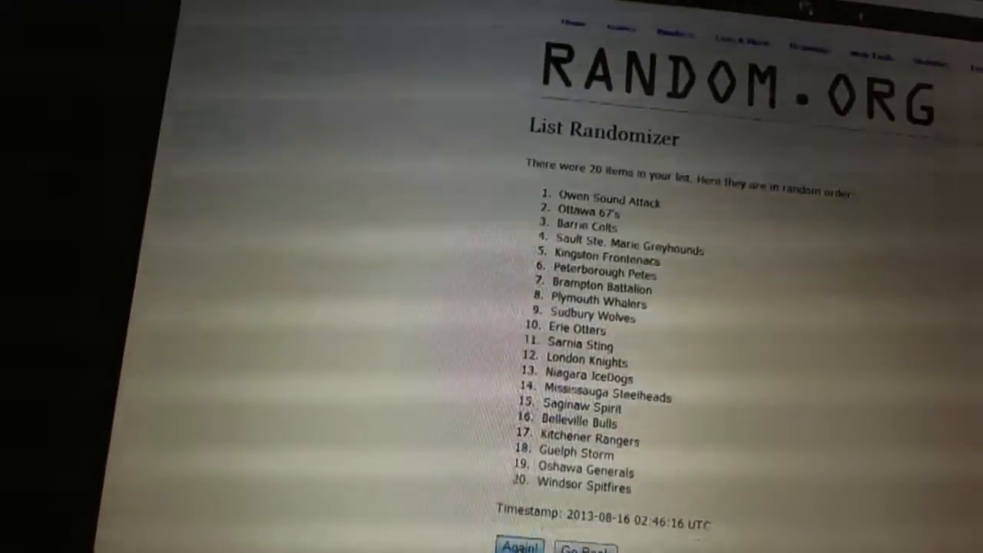
{"action": "left_click", "coordinate": [519, 546]}
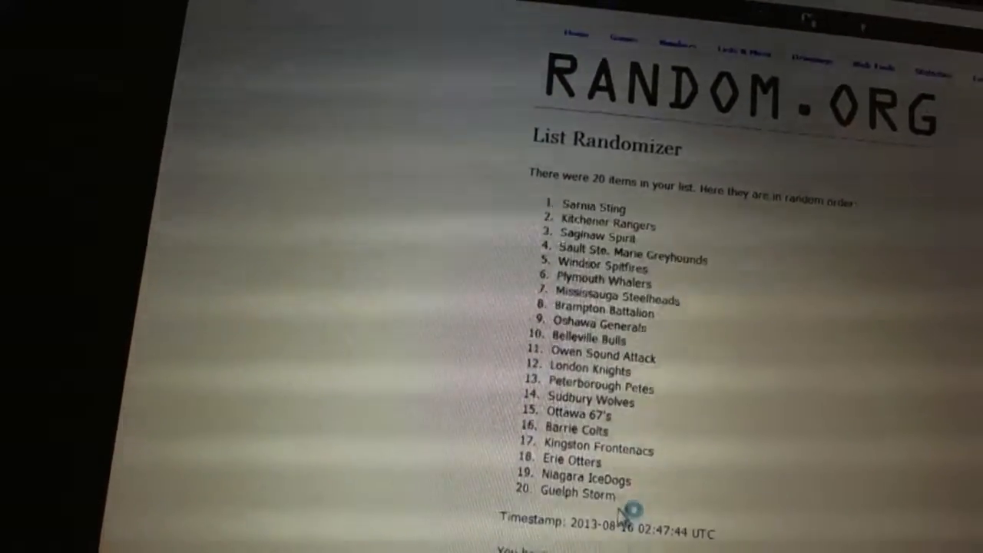
{"action": "left_click_drag", "start_coordinate": [553, 200], "coordinate": [630, 503]}
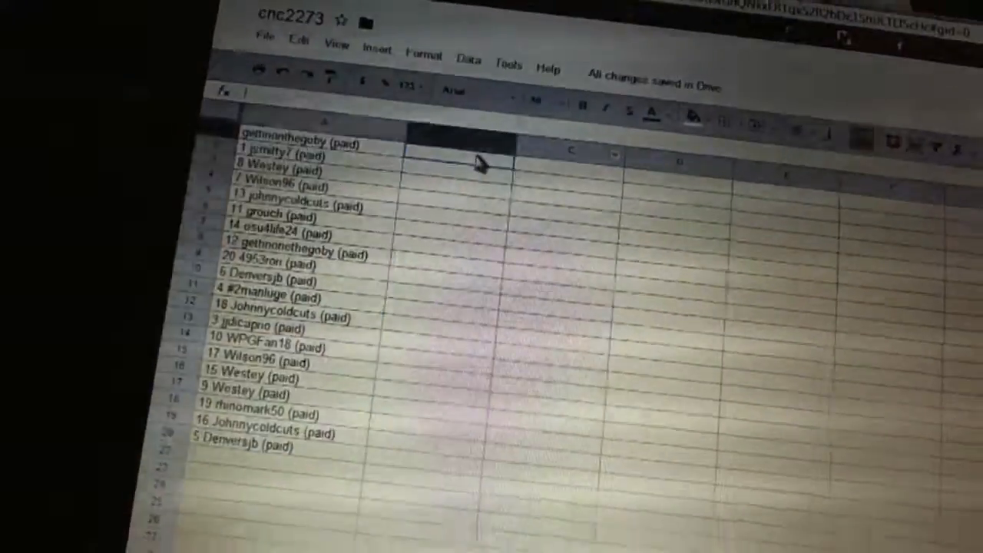
{"action": "type", "text": "Sarnia Sting"}
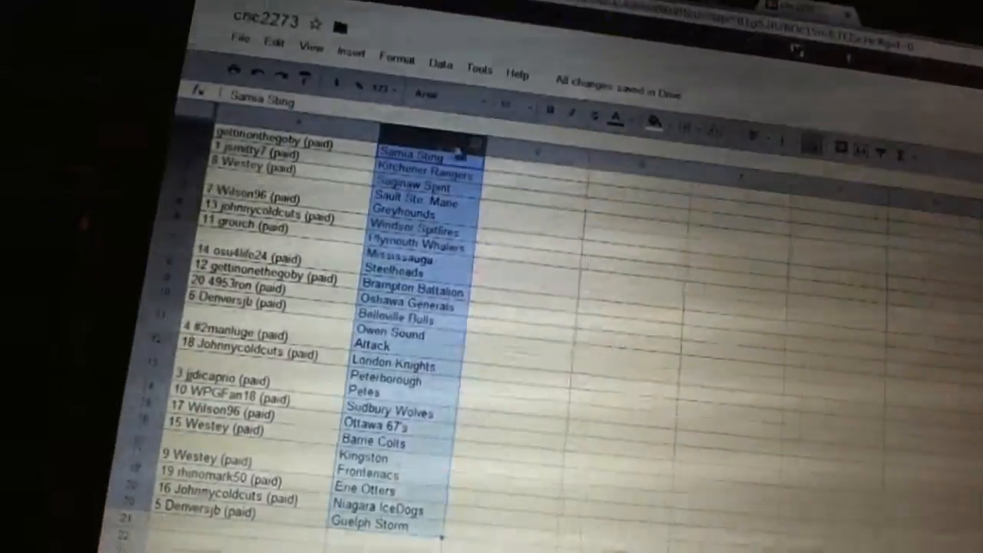